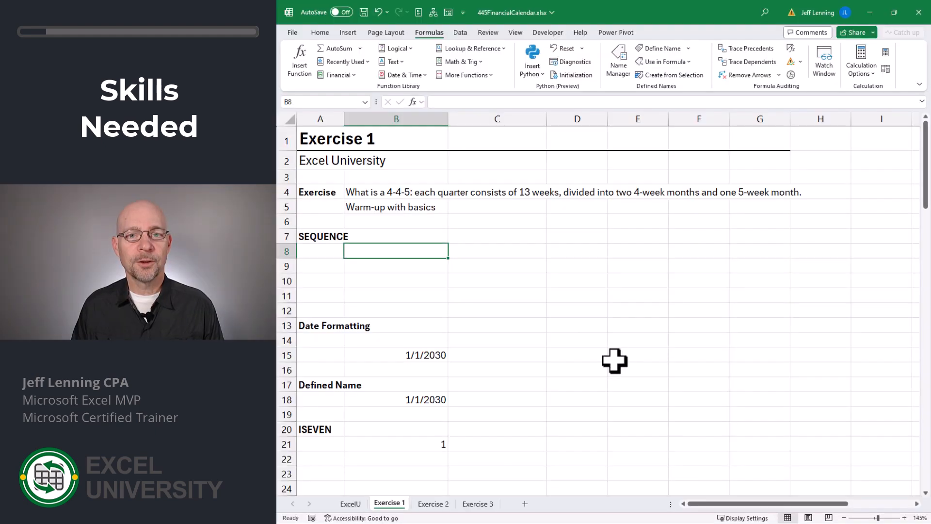
# Spill a 4-by-7 grid numbered 1 to 28 from B8 with =SEQUENCE(4,7).
pyautogui.write('=')
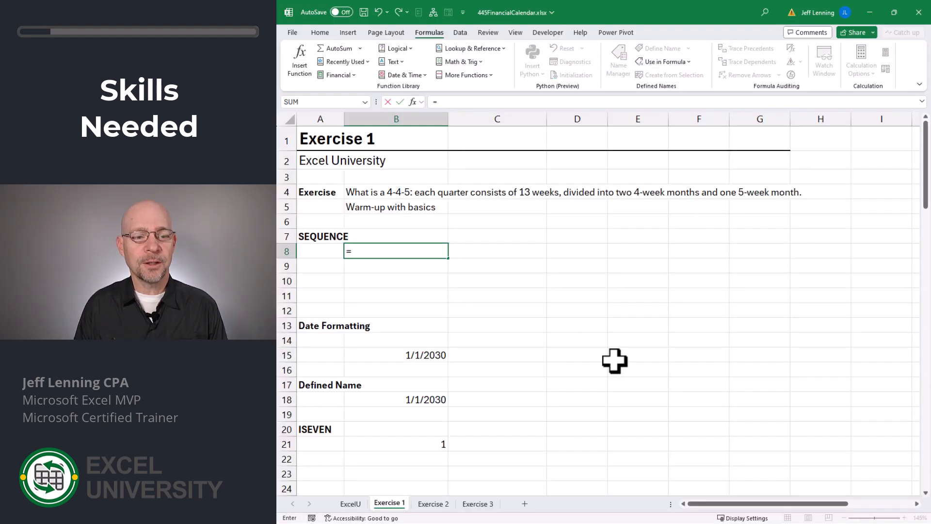
pyautogui.write('SEQUENCE(')
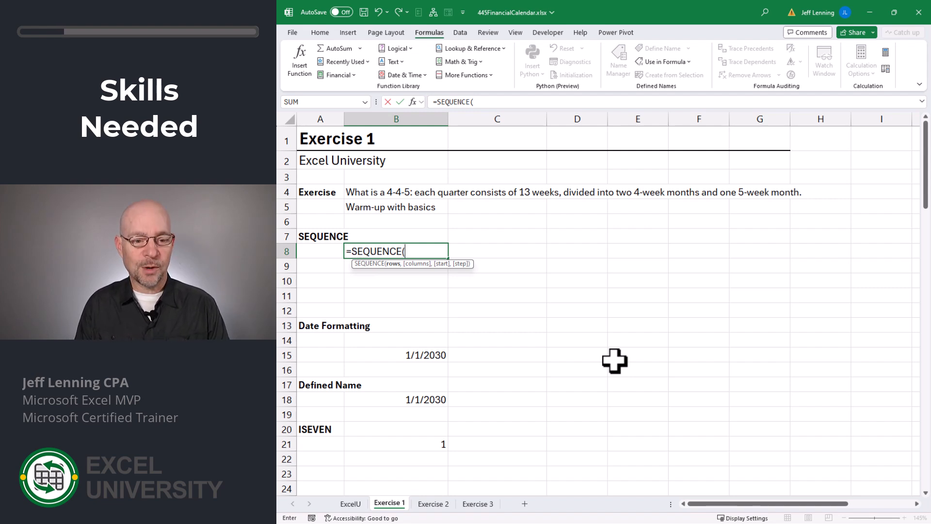
pyautogui.write('4,')
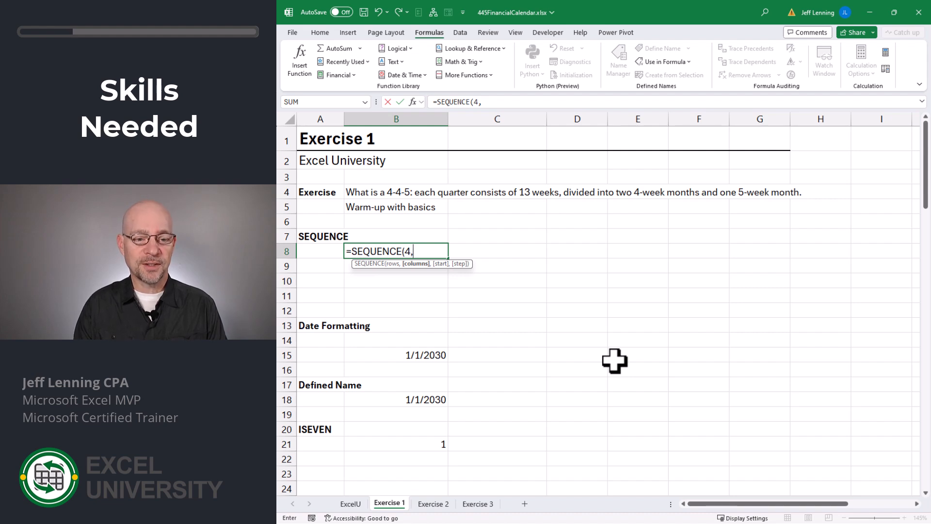
pyautogui.press('Enter')
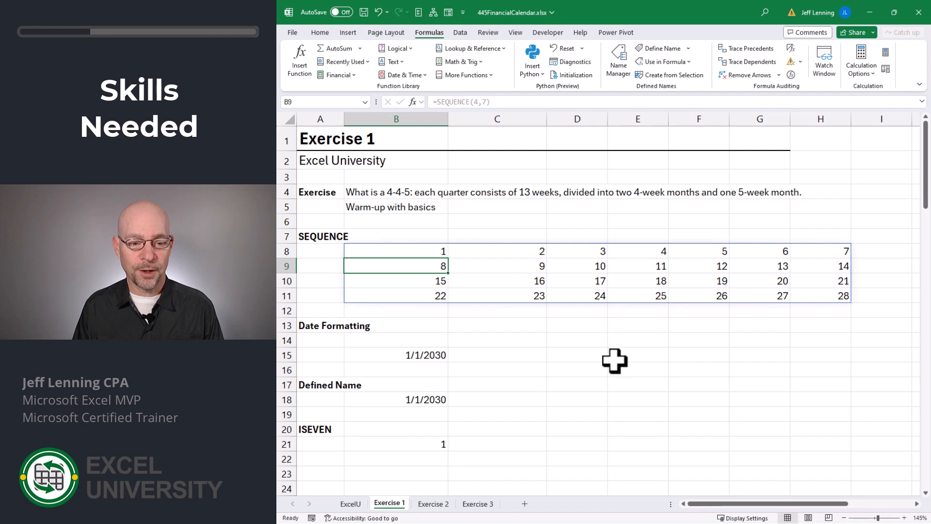
# Reference the 1/1/2030 date in C15 and give it a custom ddd format showing Tue.
pyautogui.click(396, 355)
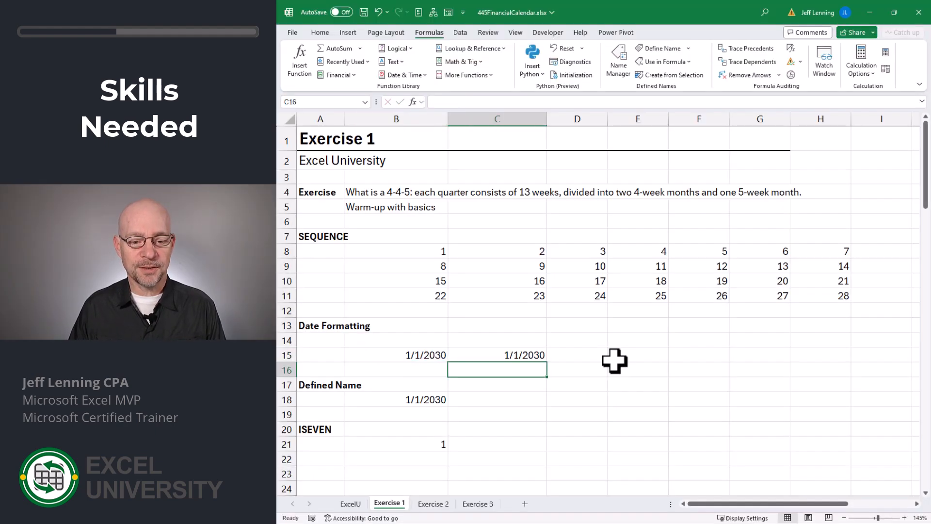
pyautogui.click(497, 355)
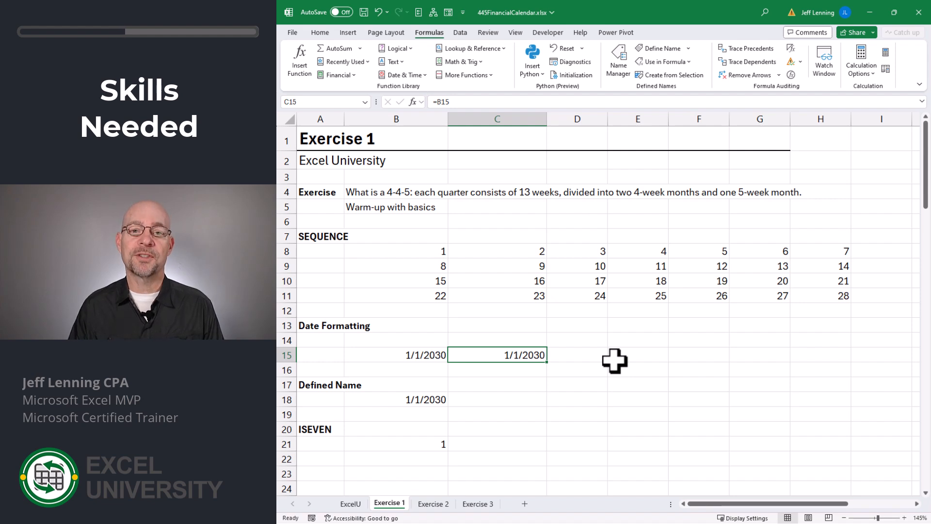
pyautogui.click(320, 32)
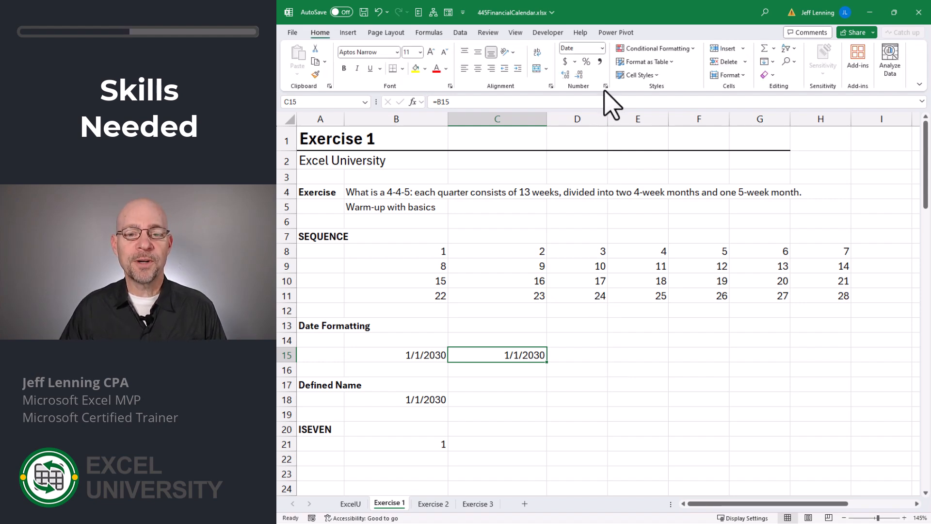
pyautogui.click(605, 85)
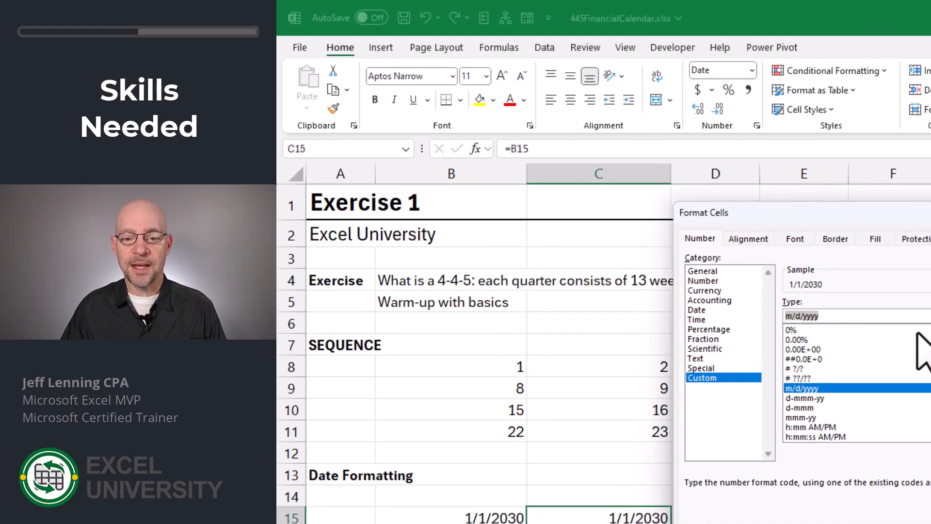
pyautogui.write('ddd')
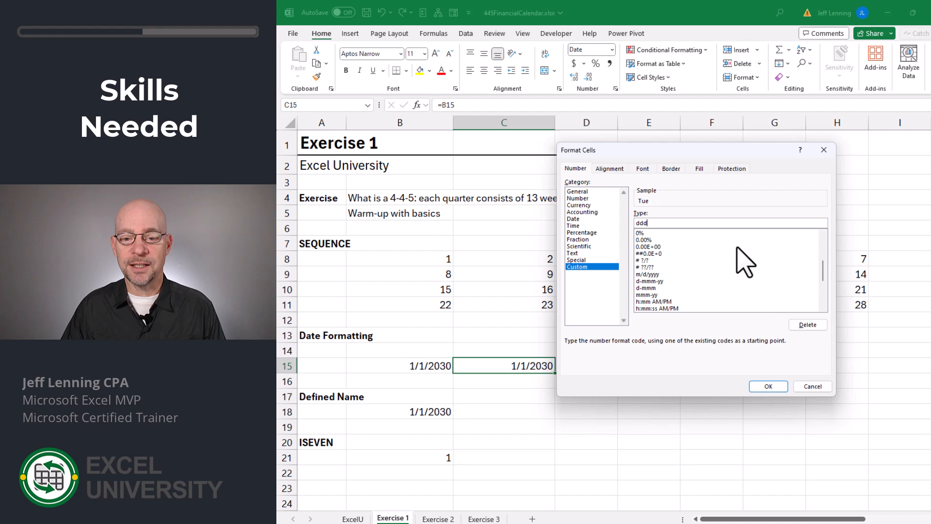
pyautogui.click(768, 386)
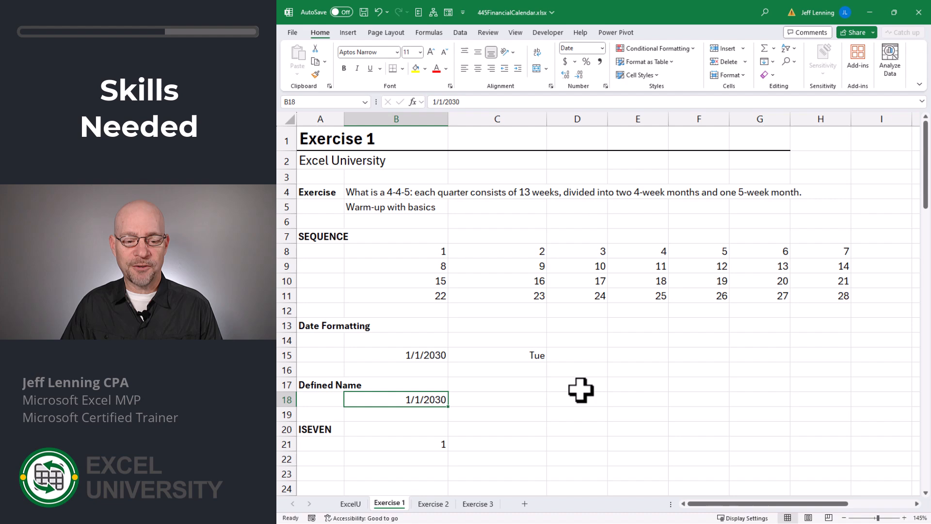
pyautogui.moveTo(689, 390)
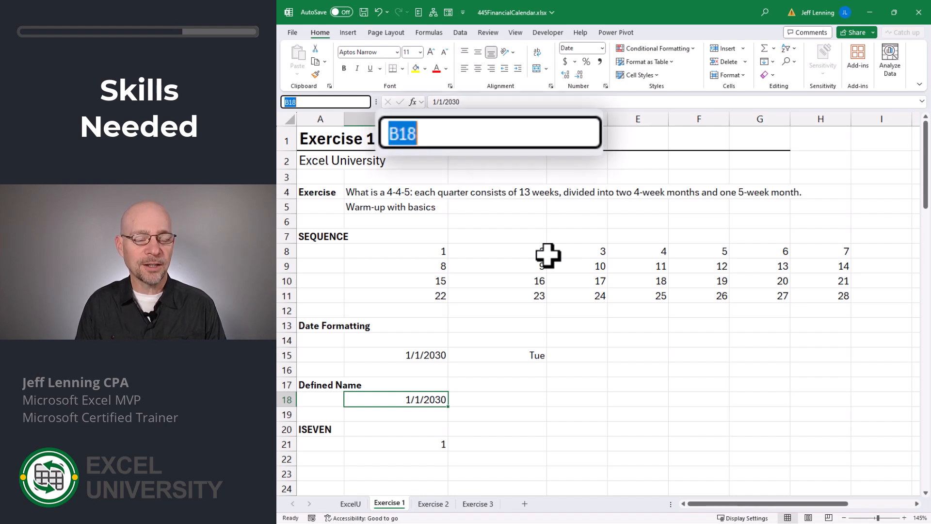
# Name B18 myname and return its 1/1/2030 date in E18 with =myname.
pyautogui.write('myname')
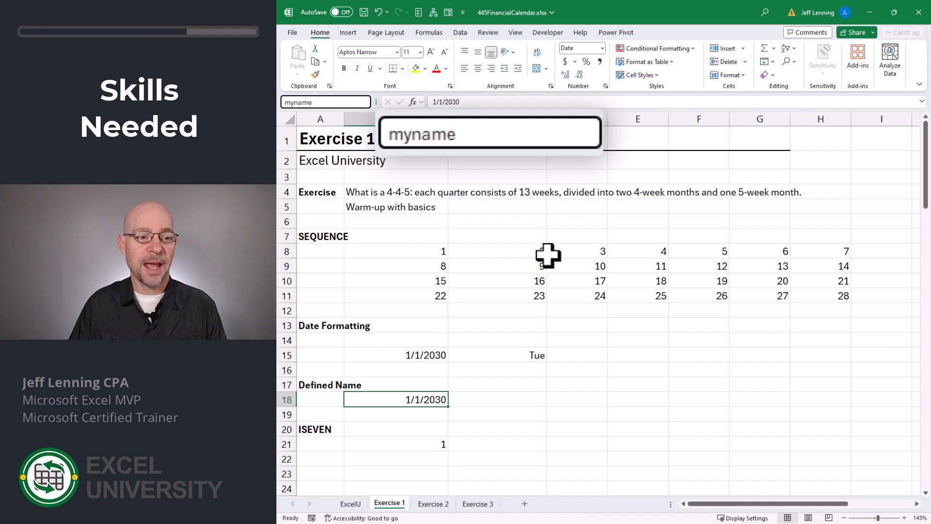
pyautogui.click(638, 400)
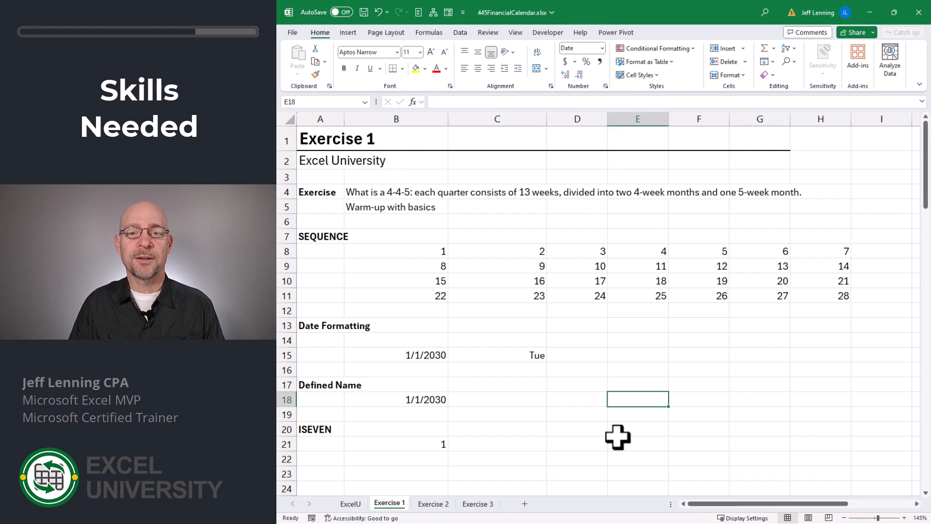
pyautogui.write('=')
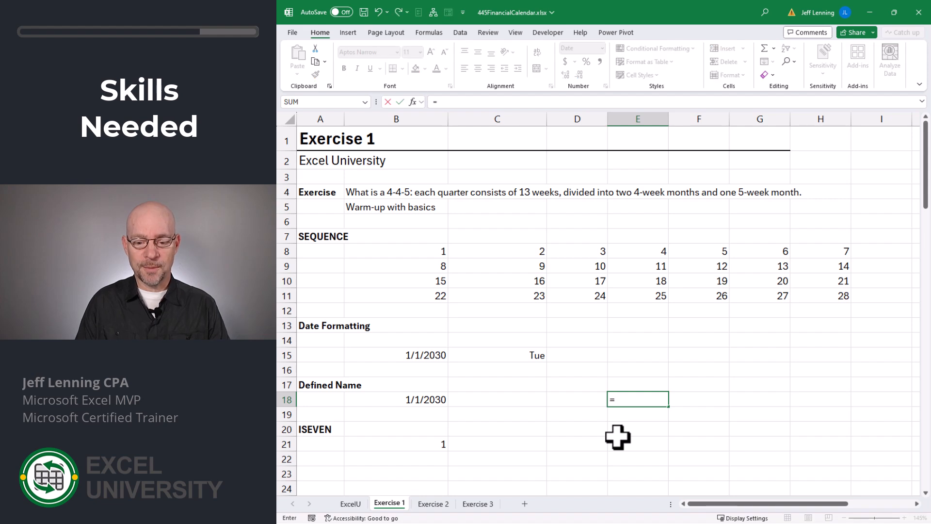
pyautogui.press('Enter')
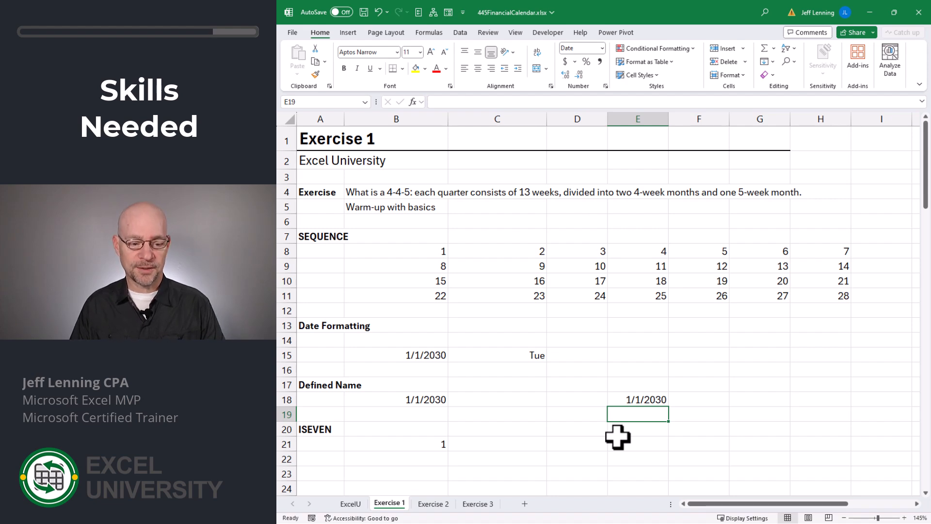
# Enter =ISEVEN(B21) in C21 so it returns TRUE for the value 2.
pyautogui.click(498, 444)
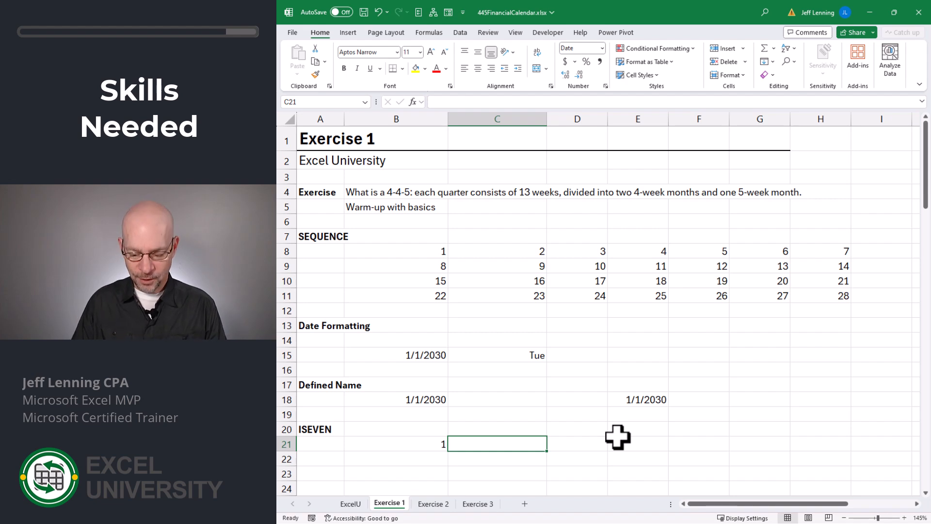
pyautogui.write('=ISEVEN(')
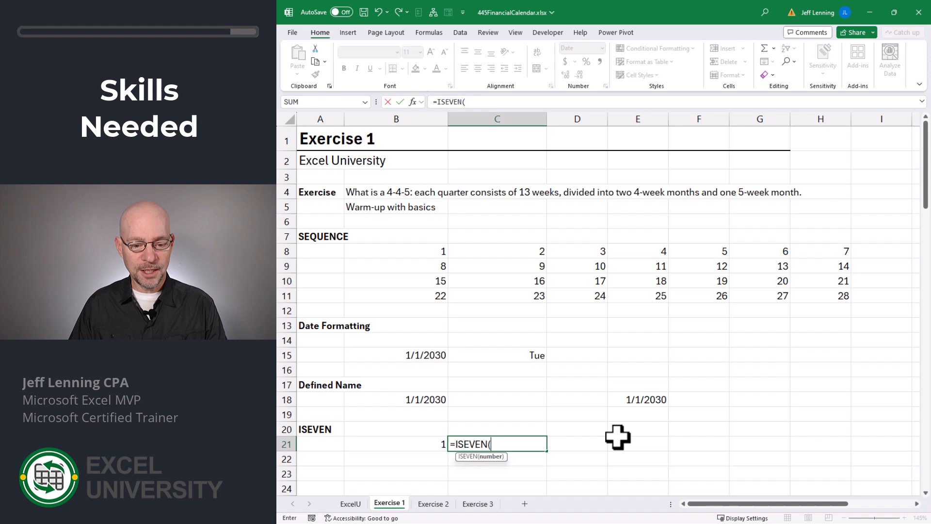
pyautogui.click(390, 443)
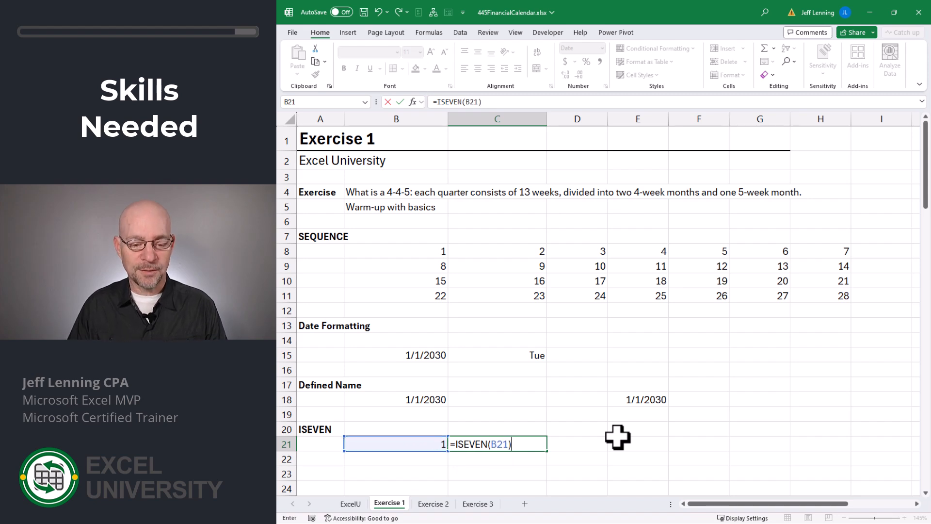
pyautogui.press('Enter')
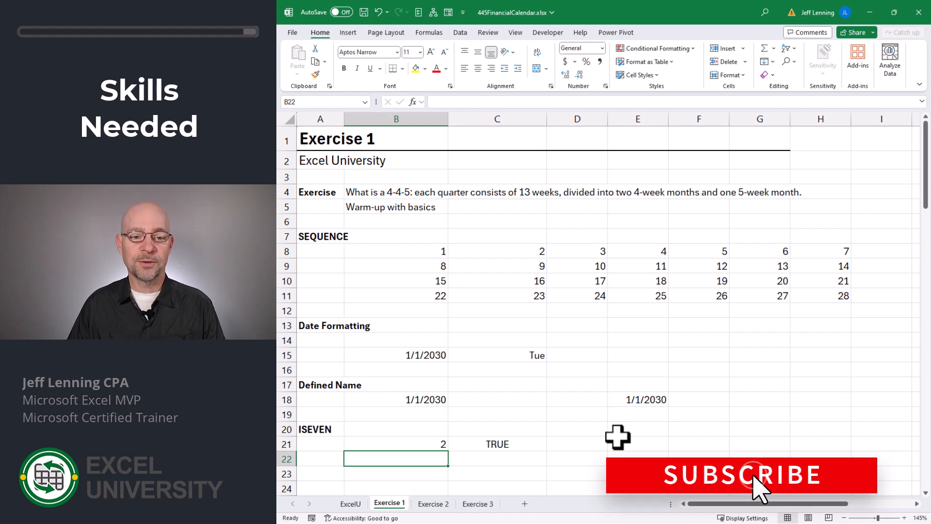
pyautogui.click(433, 504)
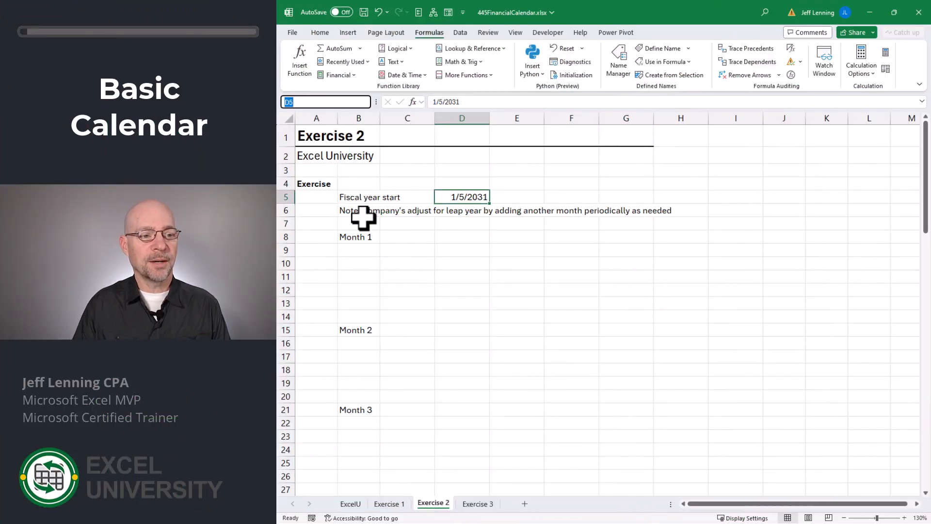
# Name the 1/5/2031 fiscal year start cell fy_name and move to C9 under Month 1.
pyautogui.write('fy_name')
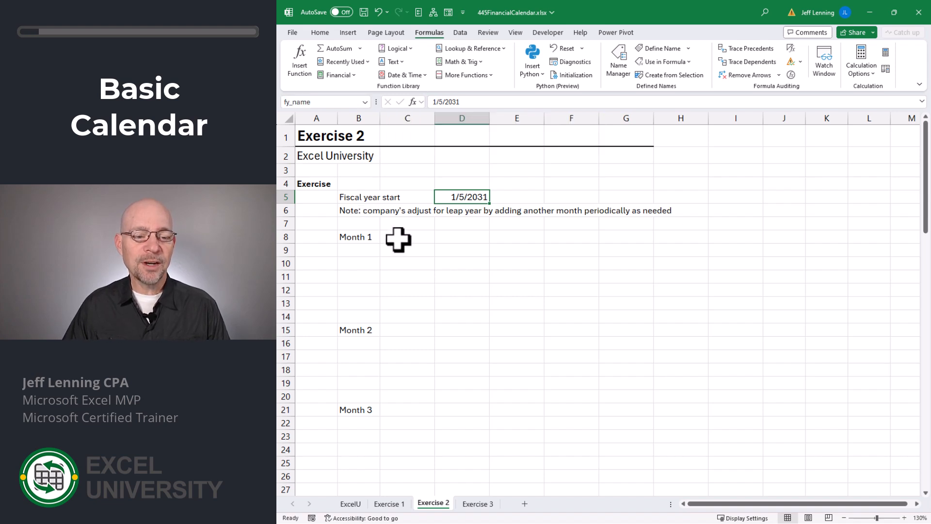
pyautogui.click(408, 250)
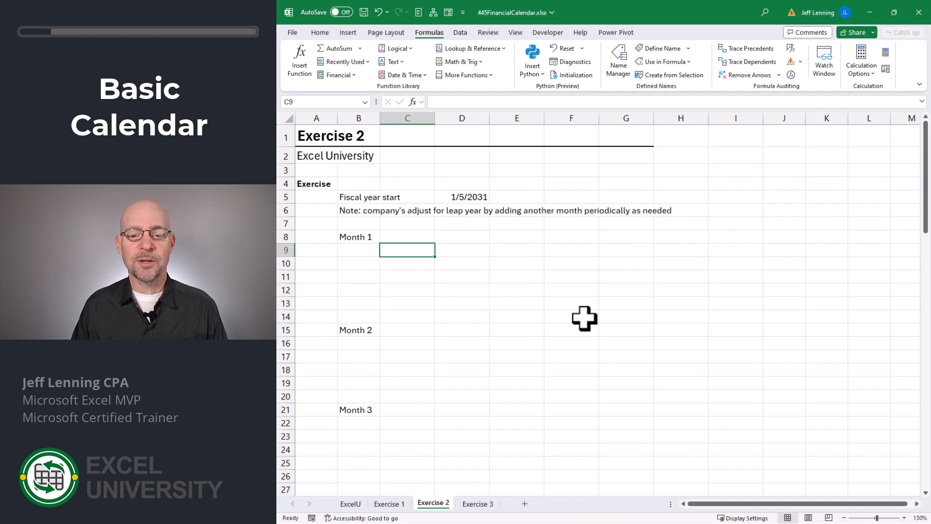
# Spill seven dates from fy_name in C9 with =SEQUENCE(1,7,fy_name), formatted ddd as Sun through Sat.
pyautogui.write('=se')
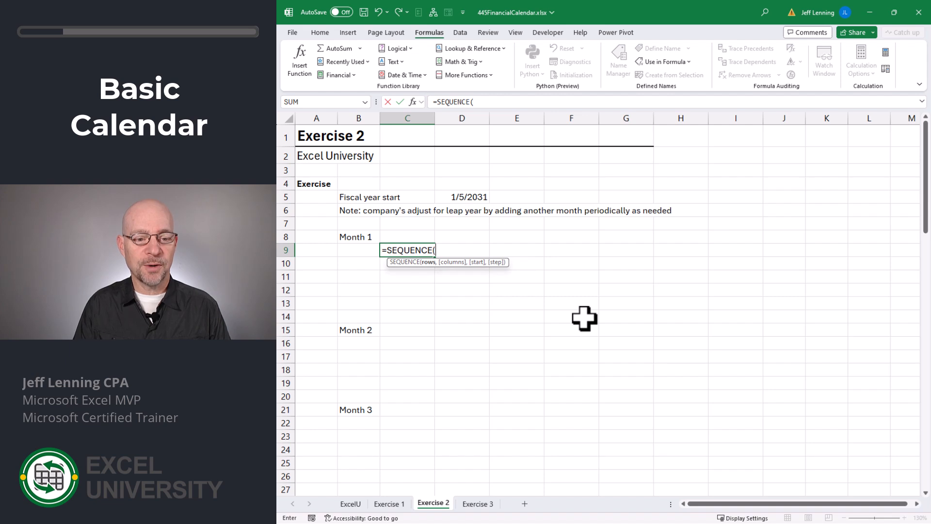
pyautogui.write('1,7')
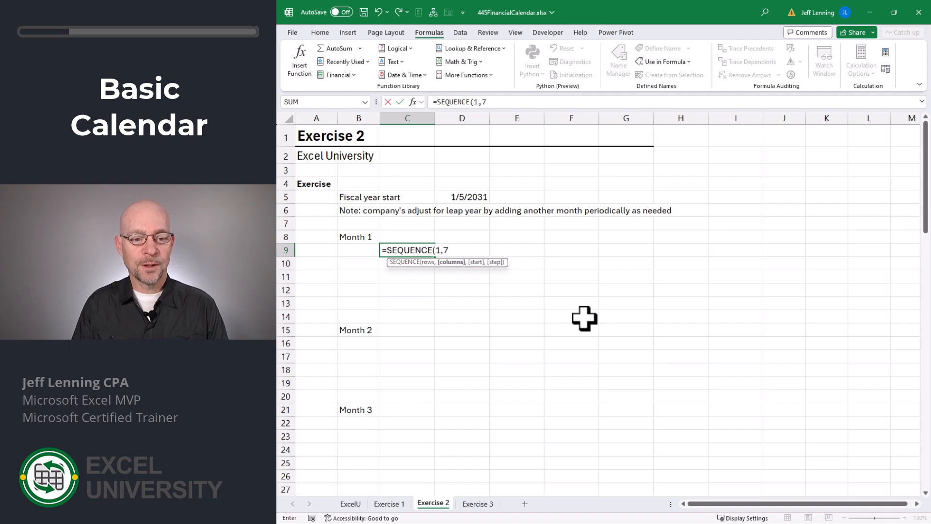
pyautogui.write(',')
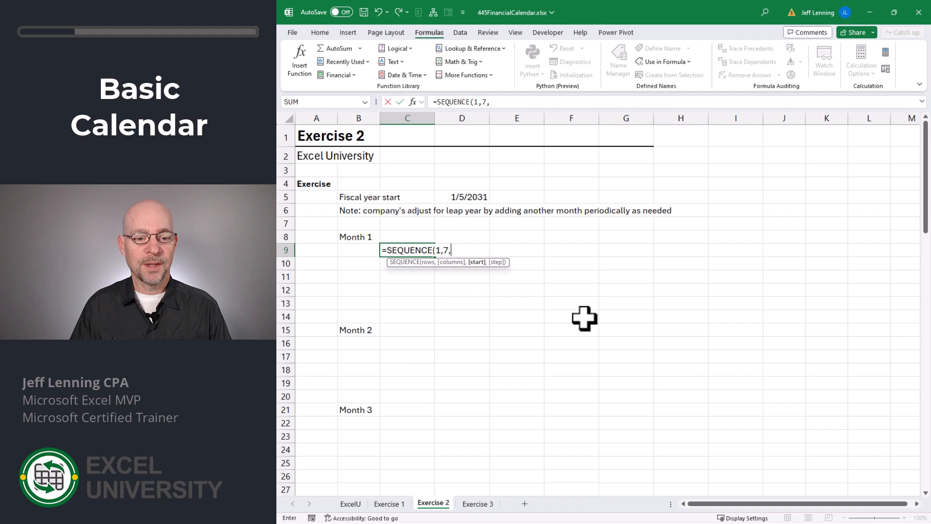
pyautogui.write('fy_name')
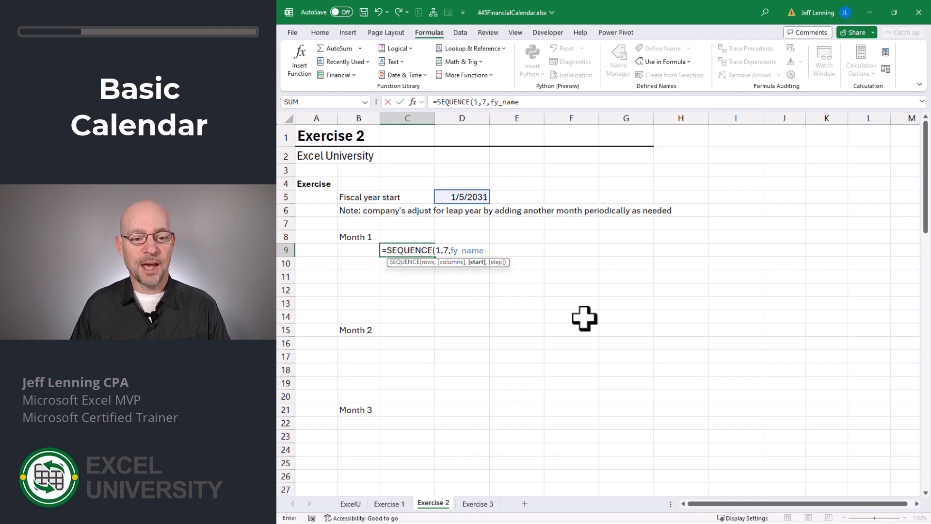
pyautogui.press('Enter')
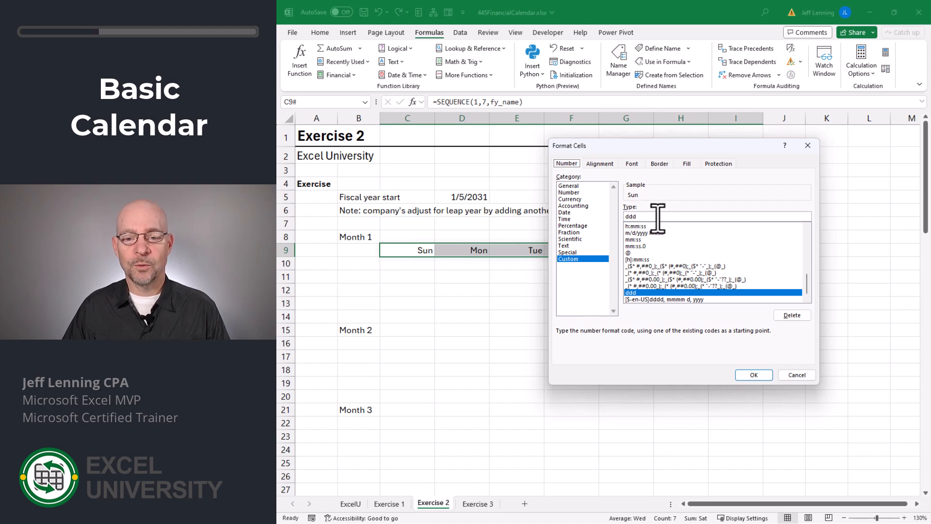
pyautogui.moveTo(663, 209)
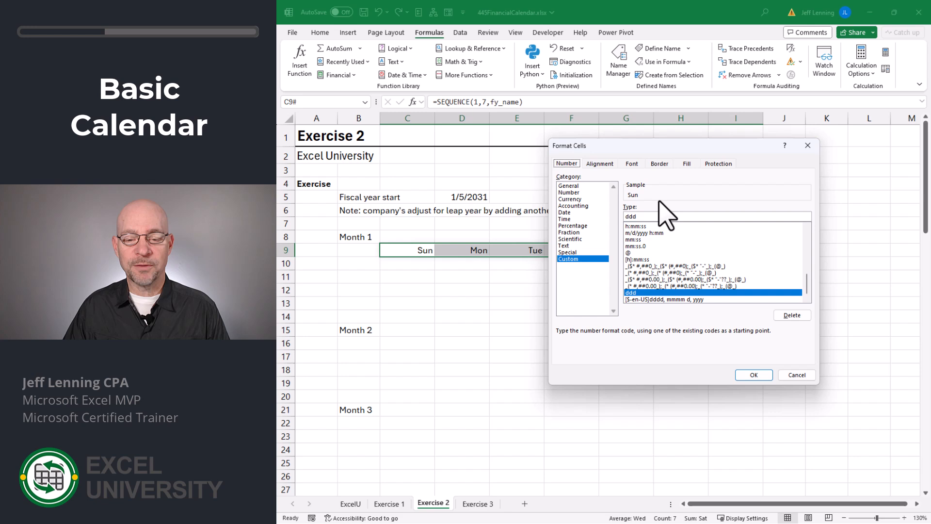
pyautogui.click(754, 375)
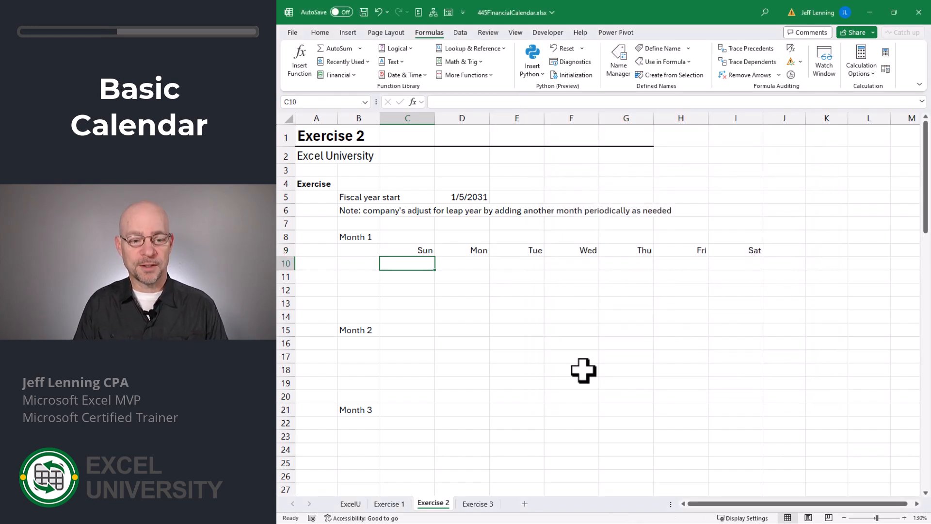
# Spill four weeks of Month 1 dates, 1/5/2031 to 2/1/2031, with =SEQUENCE(4,7,fy_name).
pyautogui.write('=SEQUENCE(')
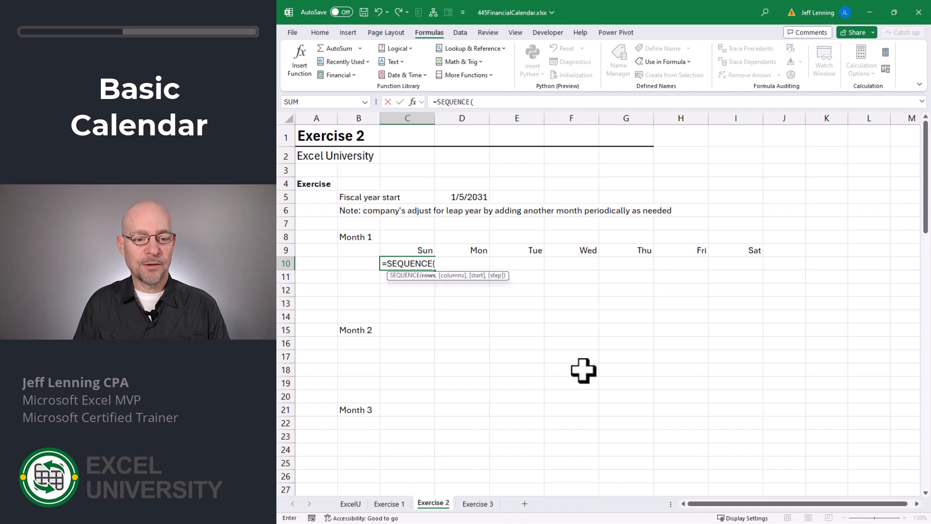
pyautogui.write('4,7,')
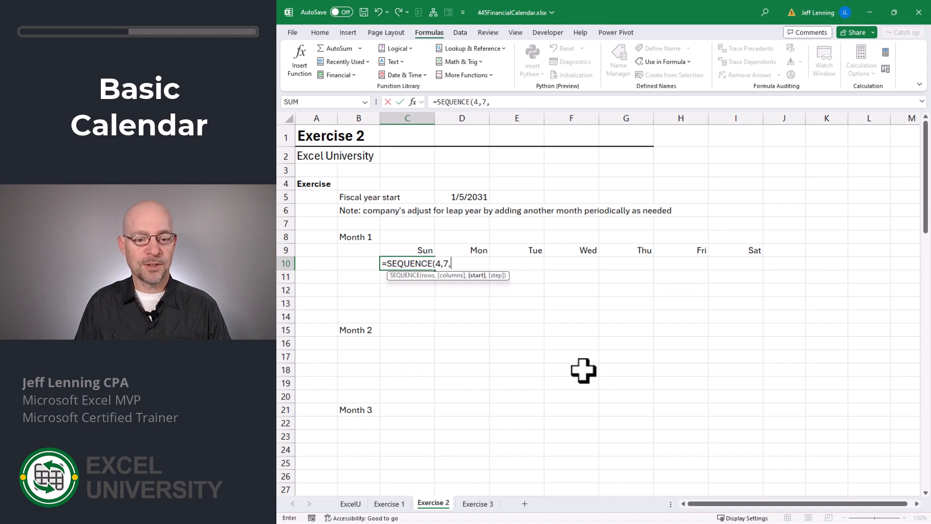
pyautogui.write('fy_name')
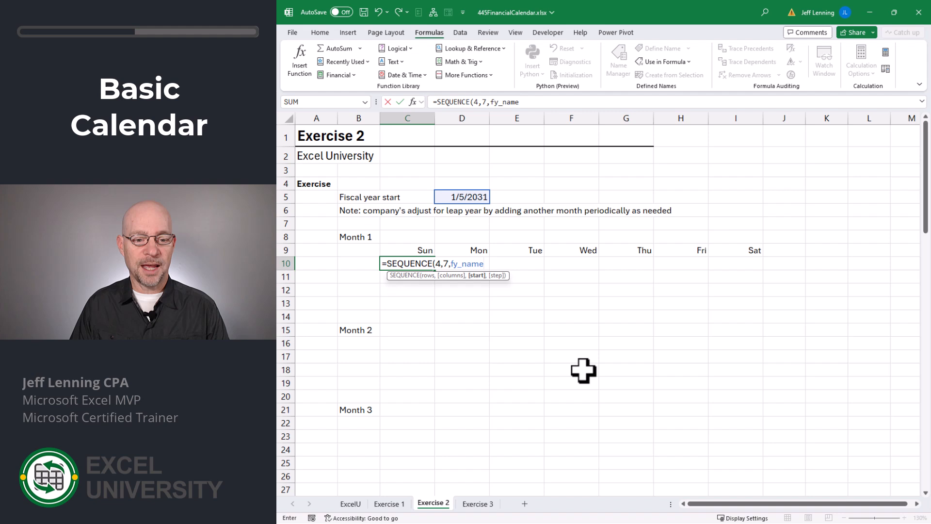
pyautogui.press('Enter')
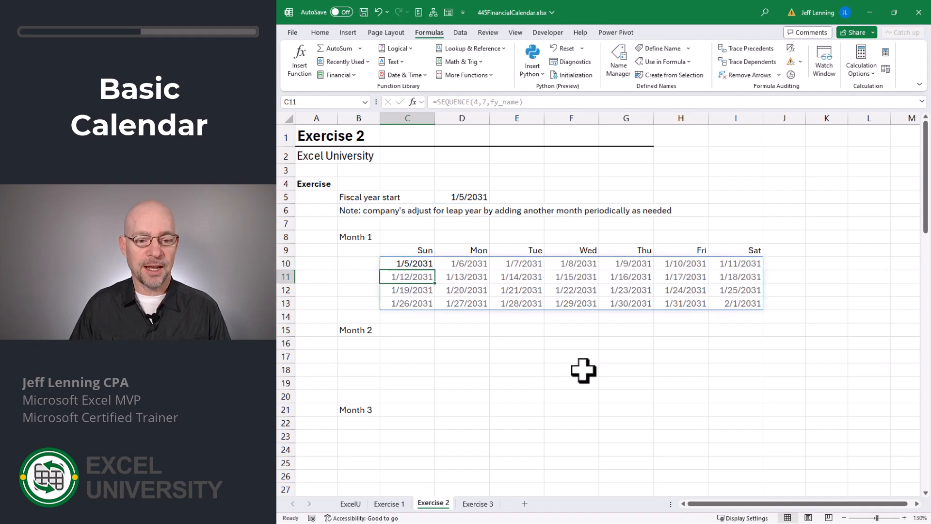
pyautogui.click(407, 343)
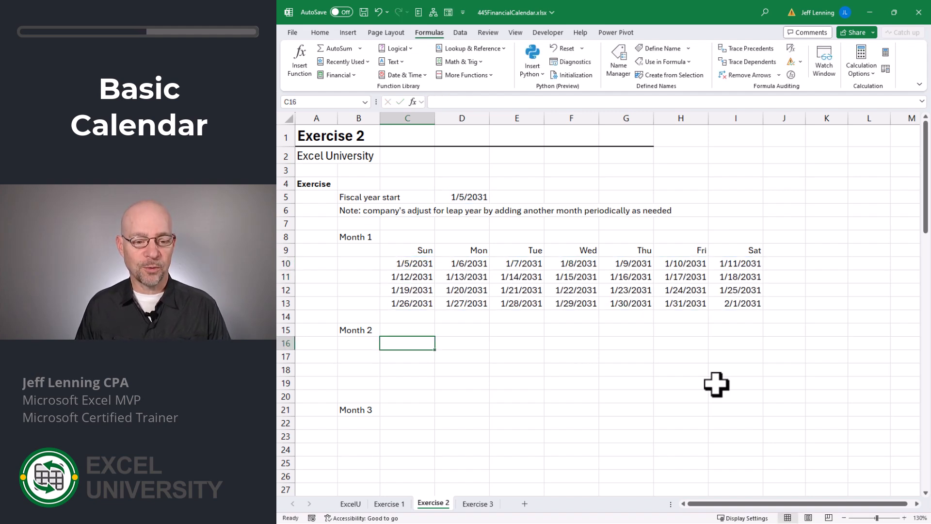
# Spill four weeks of Month 2 dates from 2/2/2031 with =SEQUENCE(4,7,I13+1).
pyautogui.write('=SEQUENCE(4')
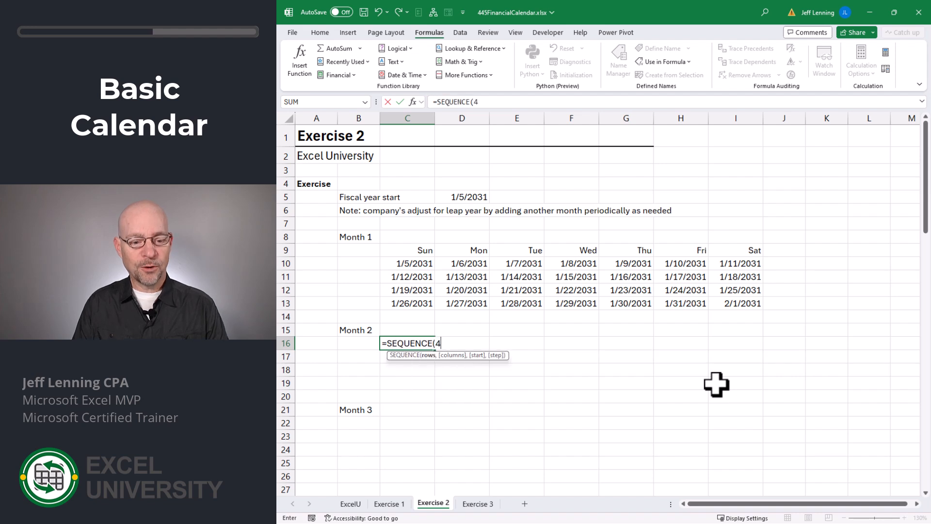
pyautogui.write(',7,')
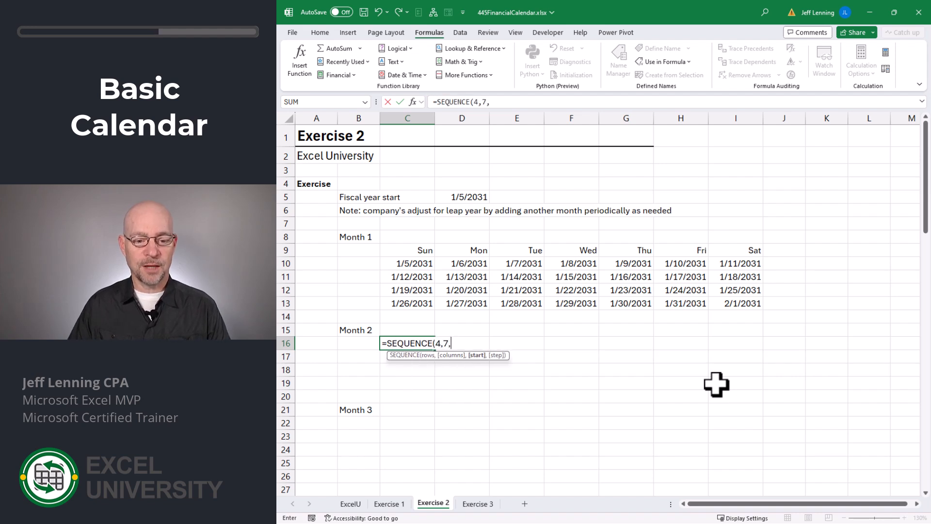
pyautogui.click(735, 303)
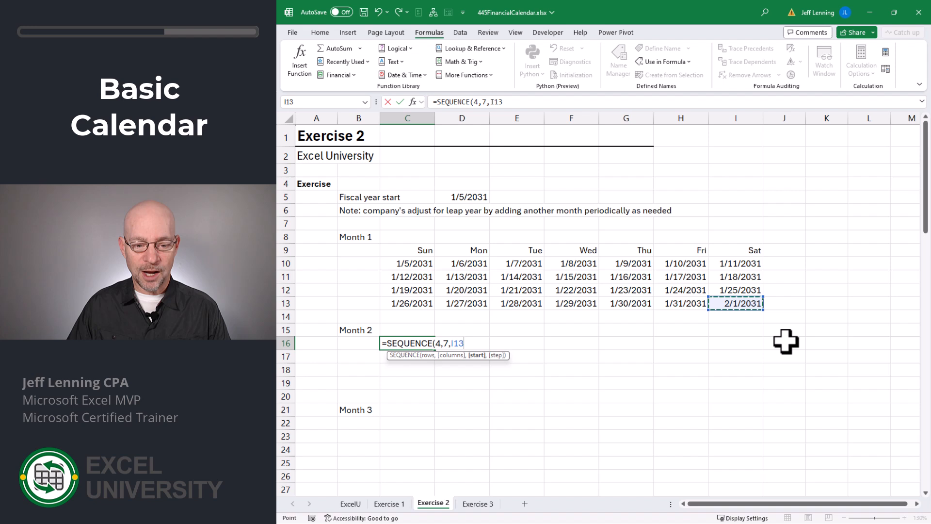
pyautogui.press('Enter')
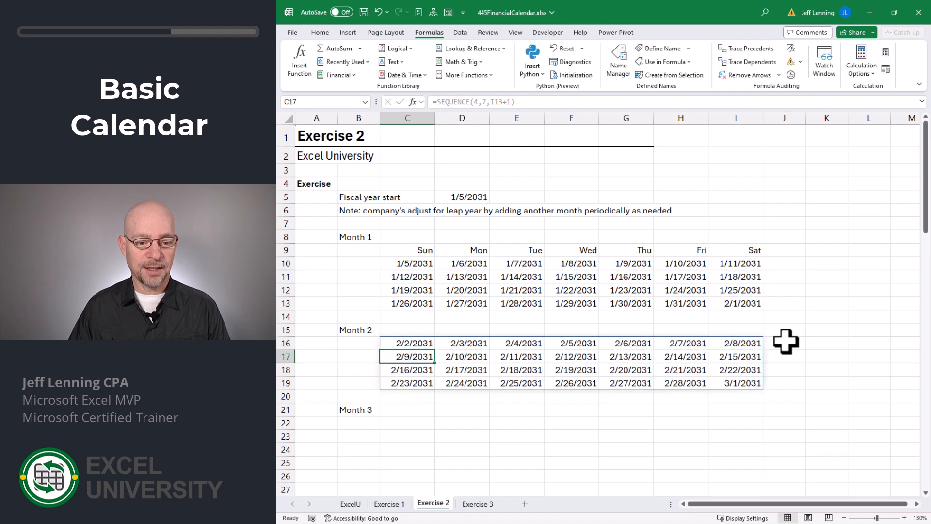
# Spill five weeks of Month 3 dates continuing after 3/1/2031 with =SEQUENCE(5,7,I19+1).
pyautogui.click(406, 422)
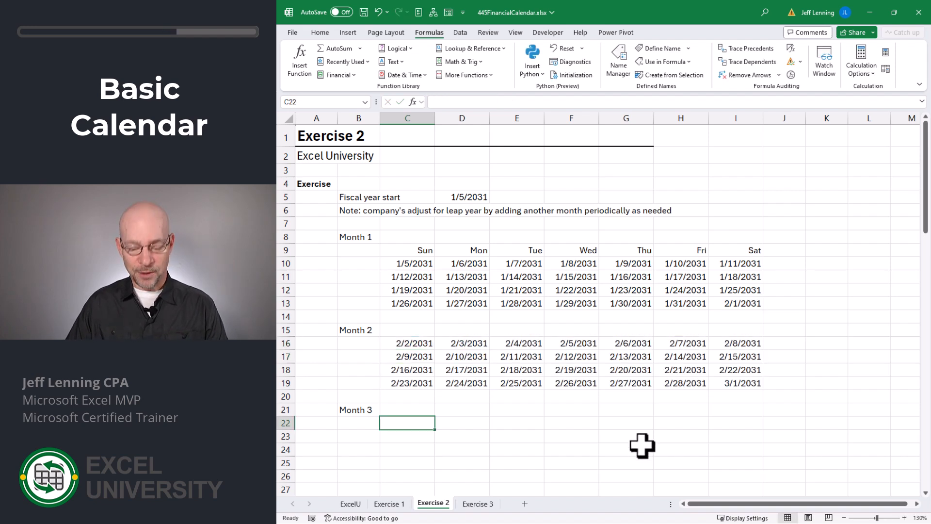
pyautogui.write('=se')
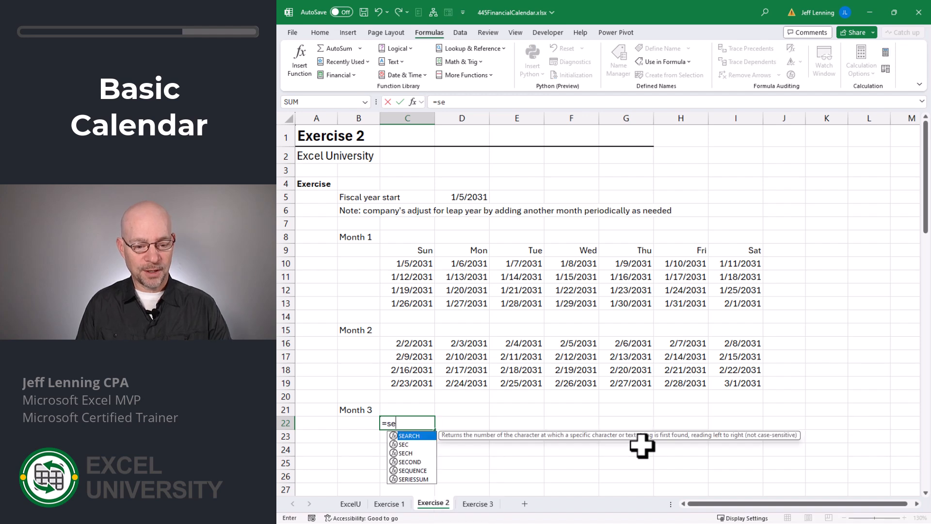
pyautogui.write('QUENCE(5,7,I19+1')
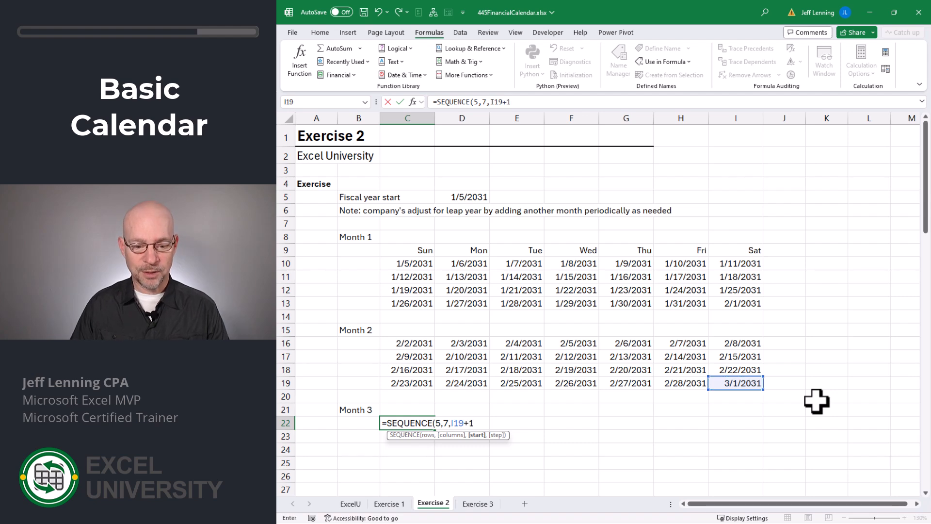
pyautogui.press('Enter')
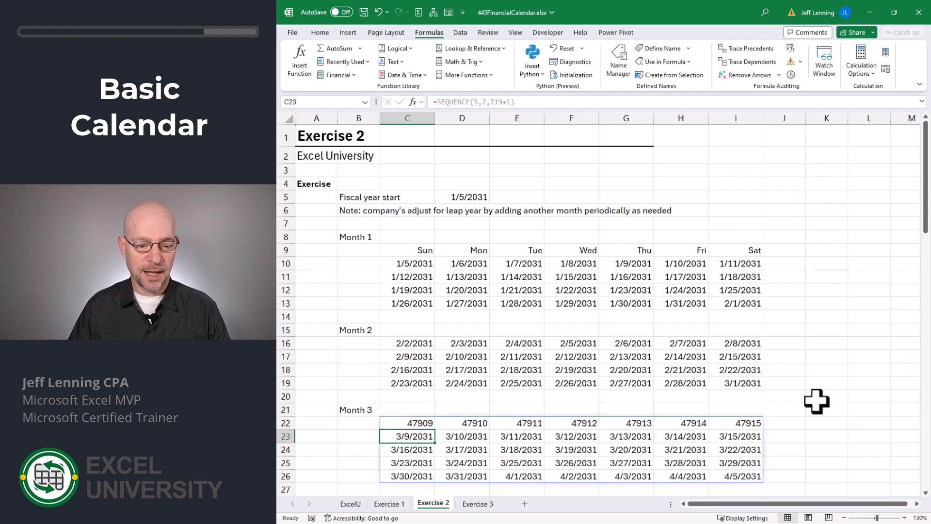
# Apply the Date number format to the Month 3 grid so its first week shows 3/2/2031–3/8/2031.
pyautogui.moveTo(407, 421); pyautogui.dragTo(681, 435)
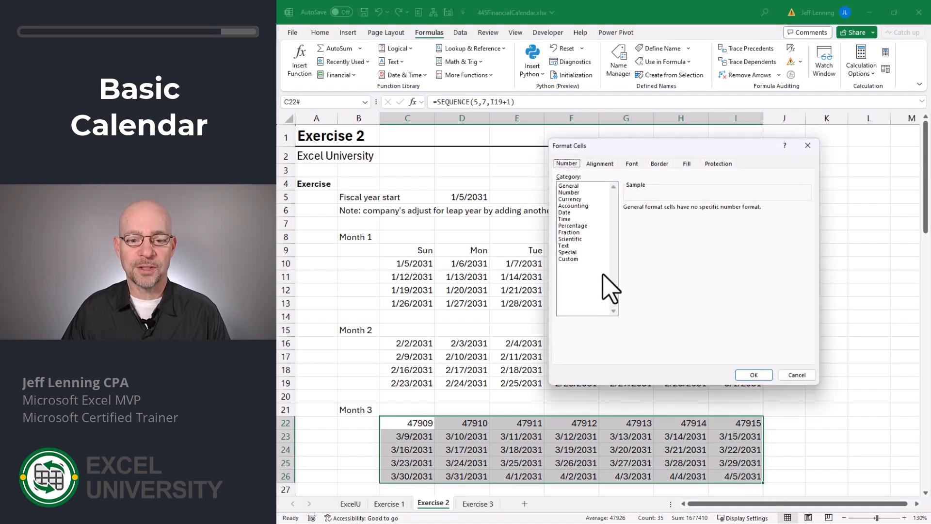
pyautogui.click(565, 211)
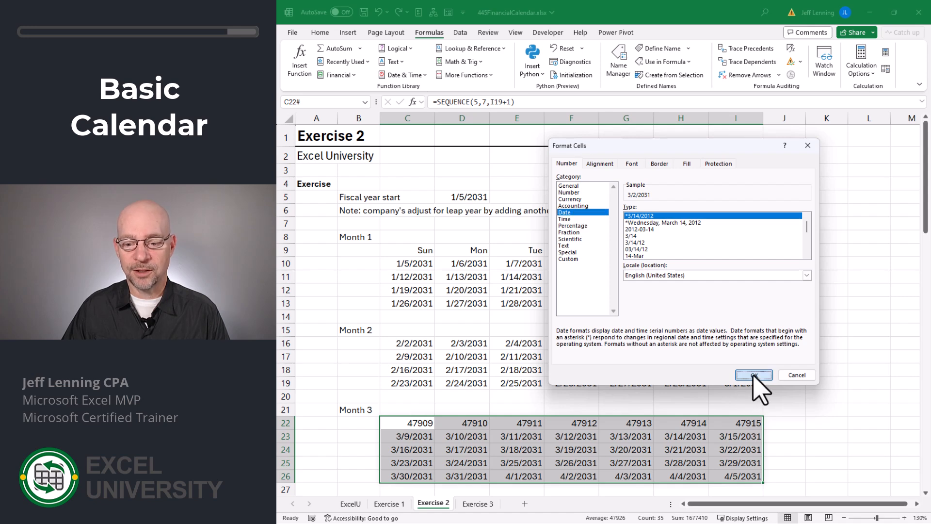
pyautogui.click(753, 375)
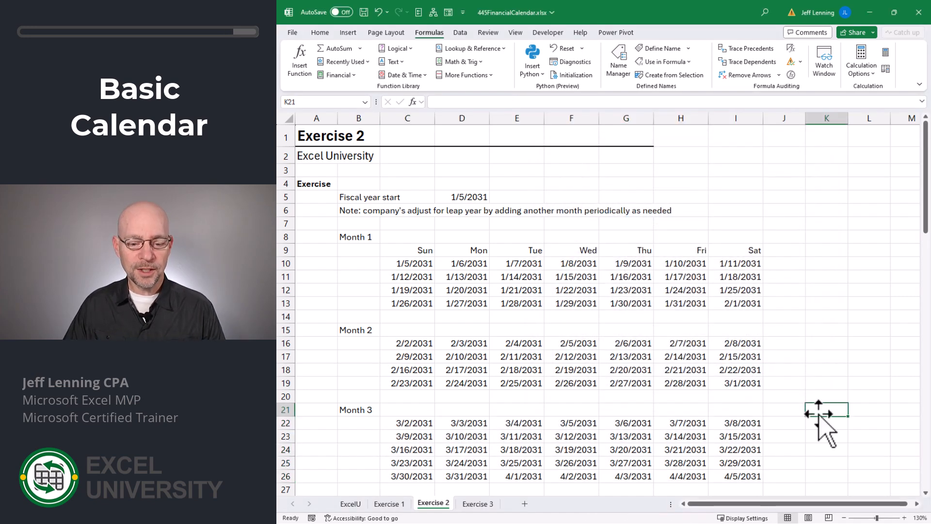
pyautogui.click(477, 504)
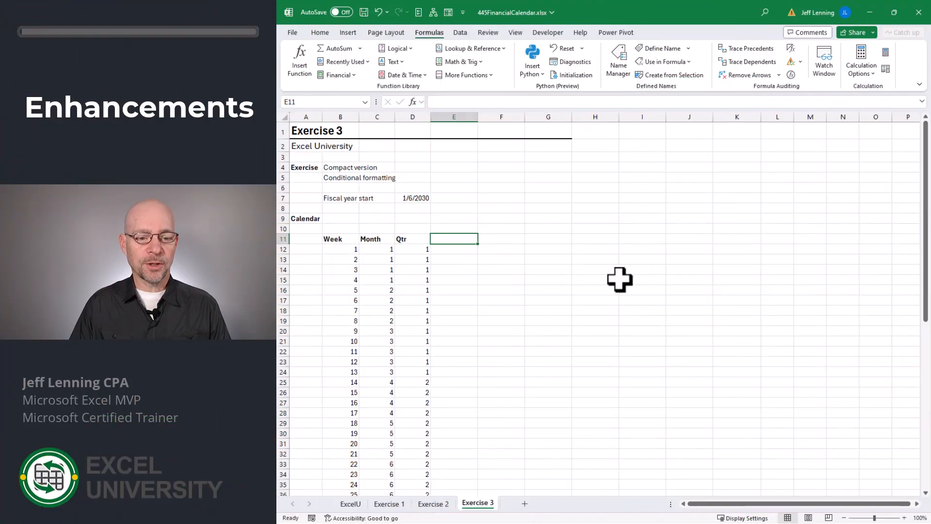
# Add a seven-day Sun–Sat heading row in E11 with a SEQUENCE(1,7,...) formula from the fiscal start.
pyautogui.write('=se')
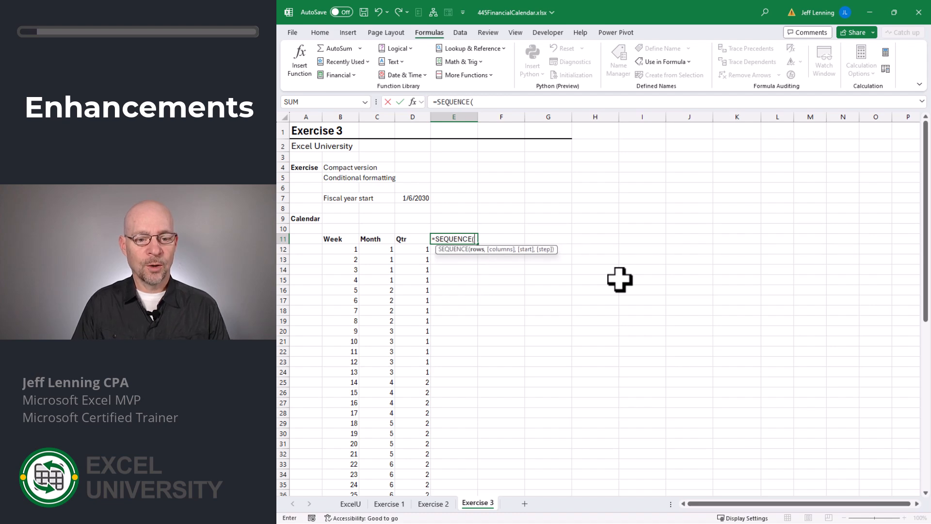
pyautogui.write('1,7,')
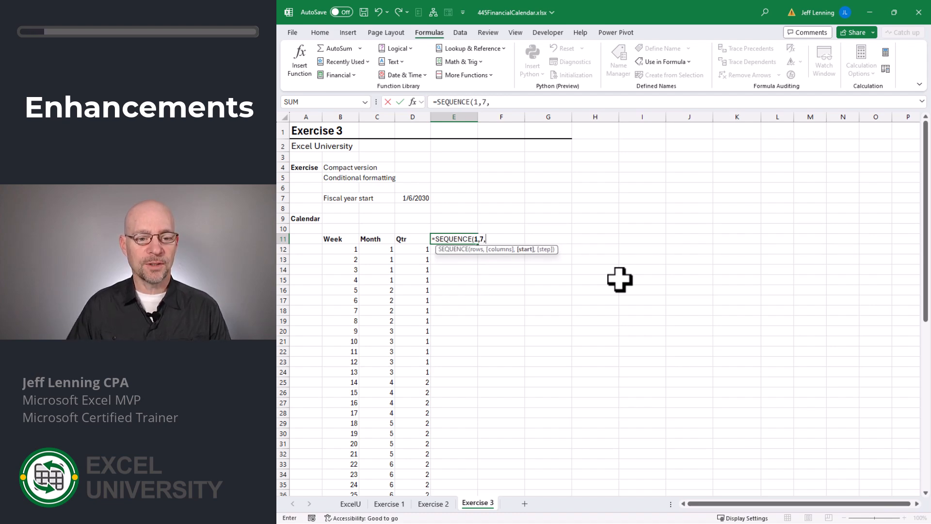
pyautogui.click(412, 198)
pyautogui.write('=SEQUENCE(')
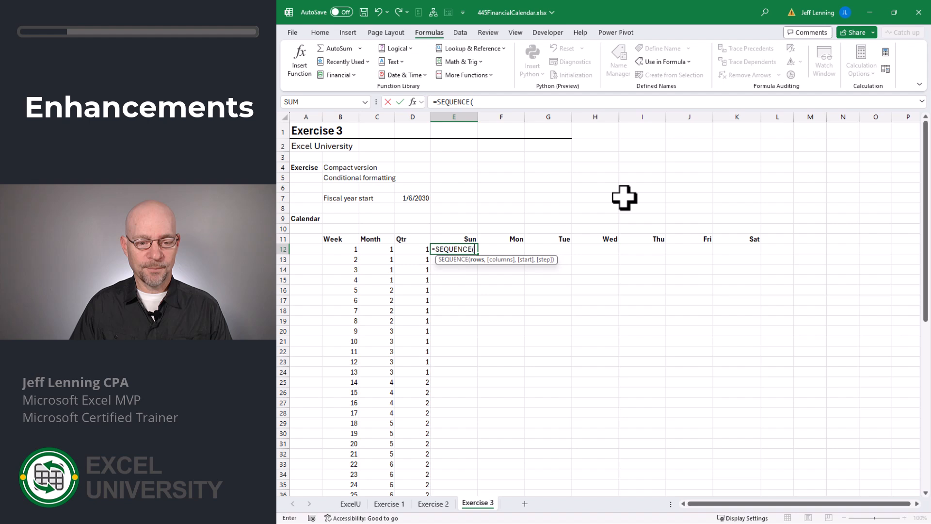
# Spill a 52-week, seven-day date grid from the 1/6/2030 fiscal start with =SEQUENCE(52,7,D7).
pyautogui.write('52,')
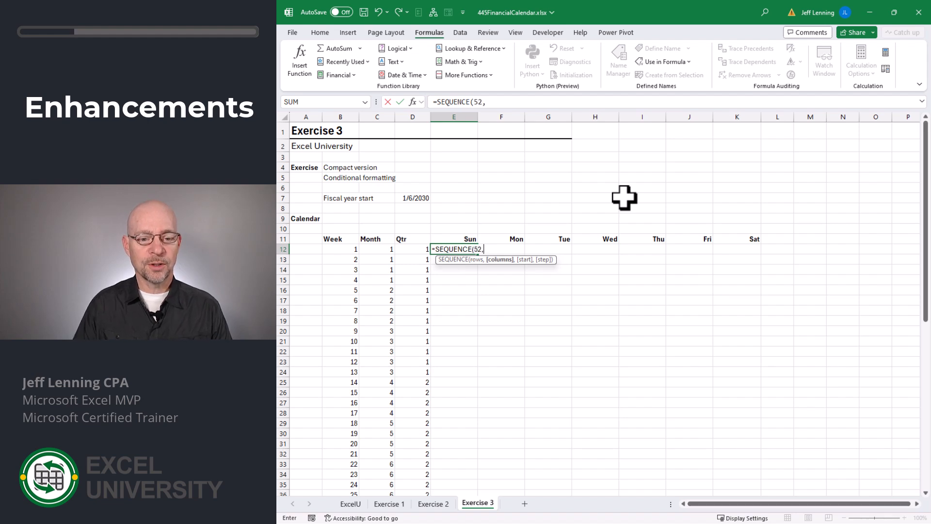
pyautogui.write('7')
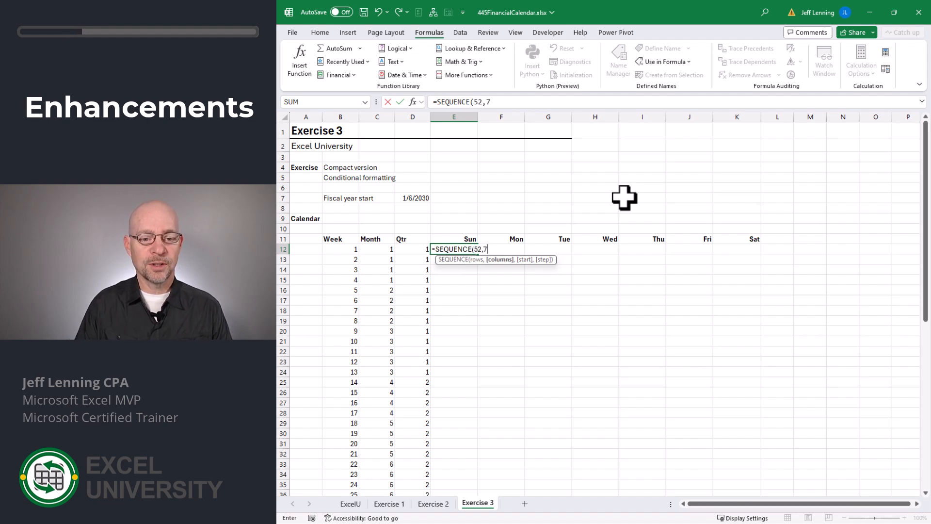
pyautogui.click(413, 198)
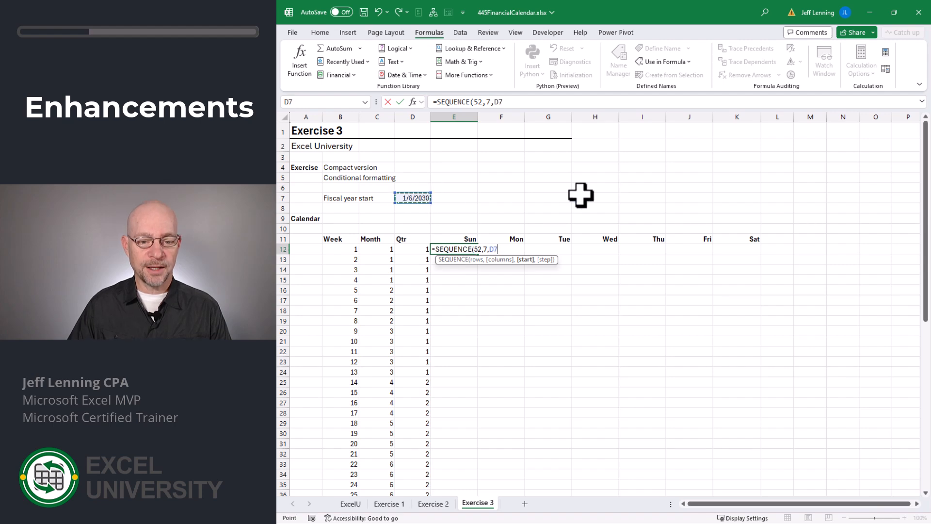
pyautogui.press('Enter')
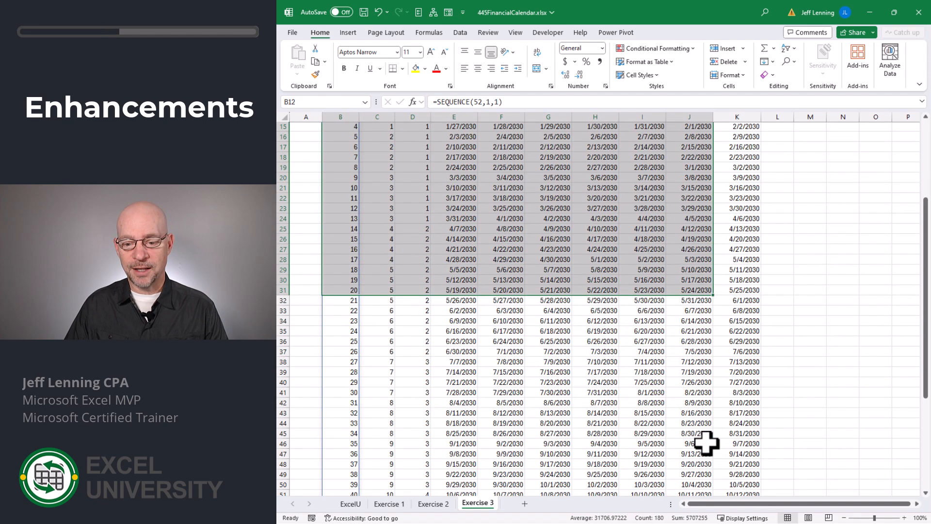
# Create a formula rule =ISEVEN($C12) for even Month rows and go to its Fill format.
pyautogui.click(656, 48)
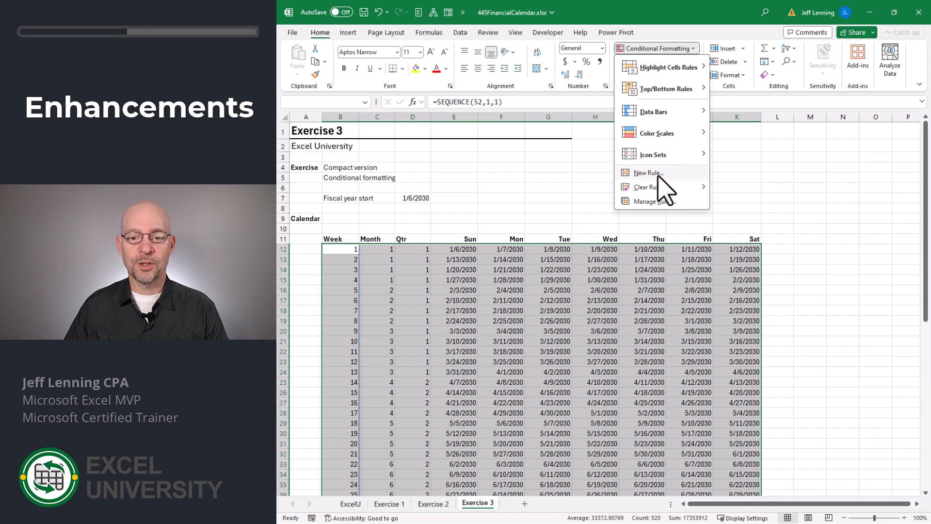
pyautogui.click(648, 173)
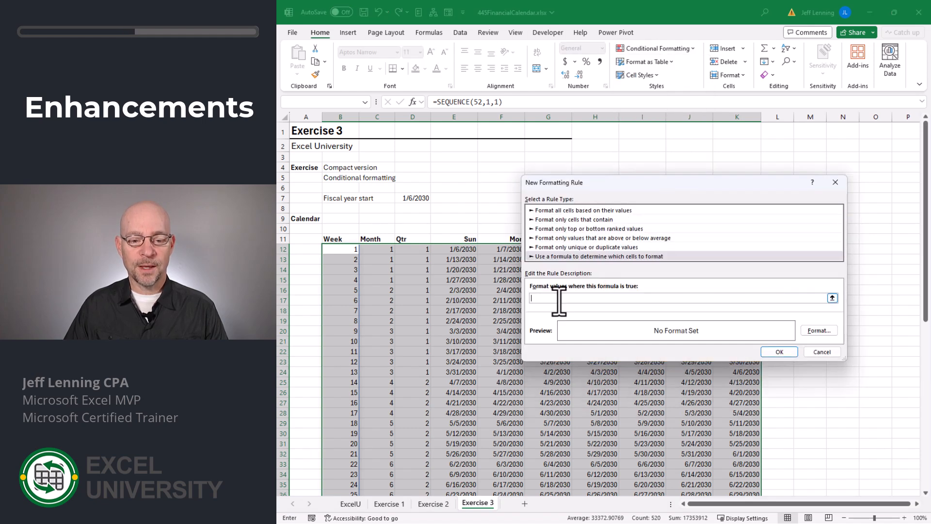
pyautogui.write('=')
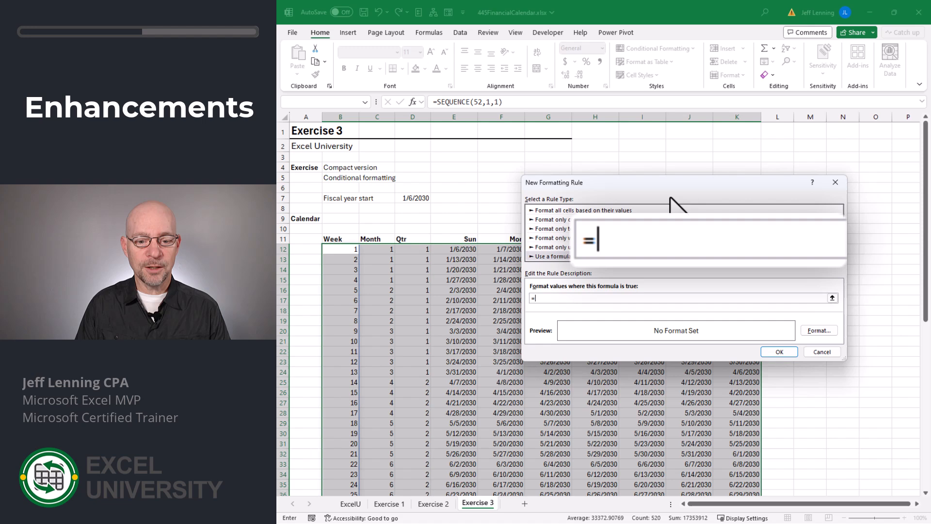
pyautogui.write('iseven(')
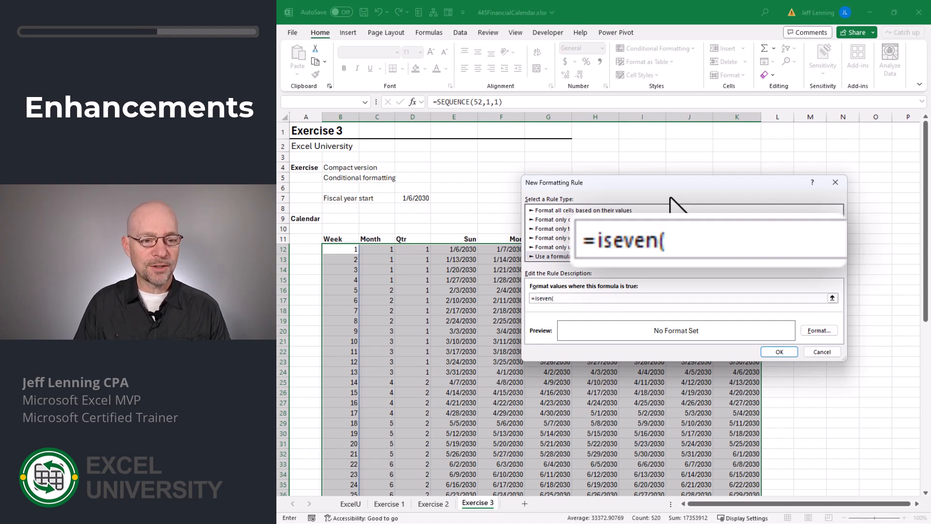
pyautogui.write('$c')
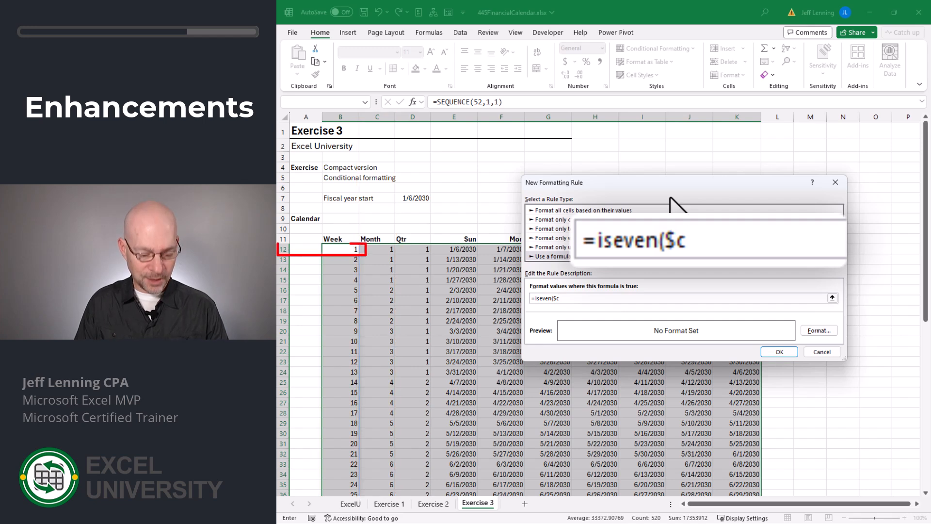
pyautogui.write('12)')
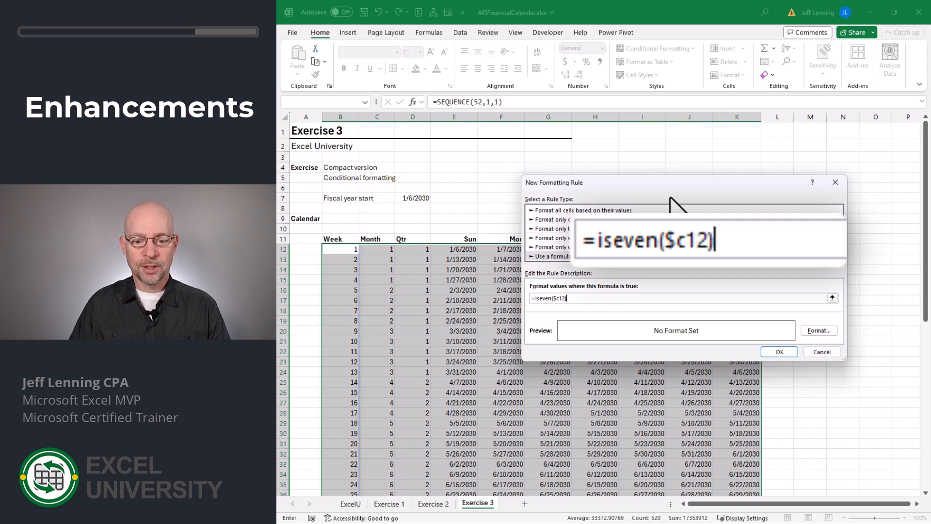
pyautogui.click(819, 330)
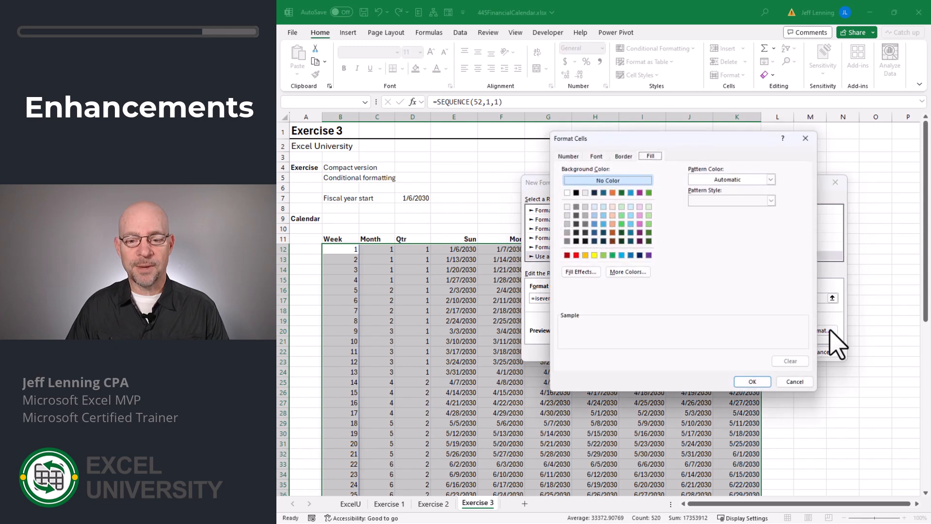